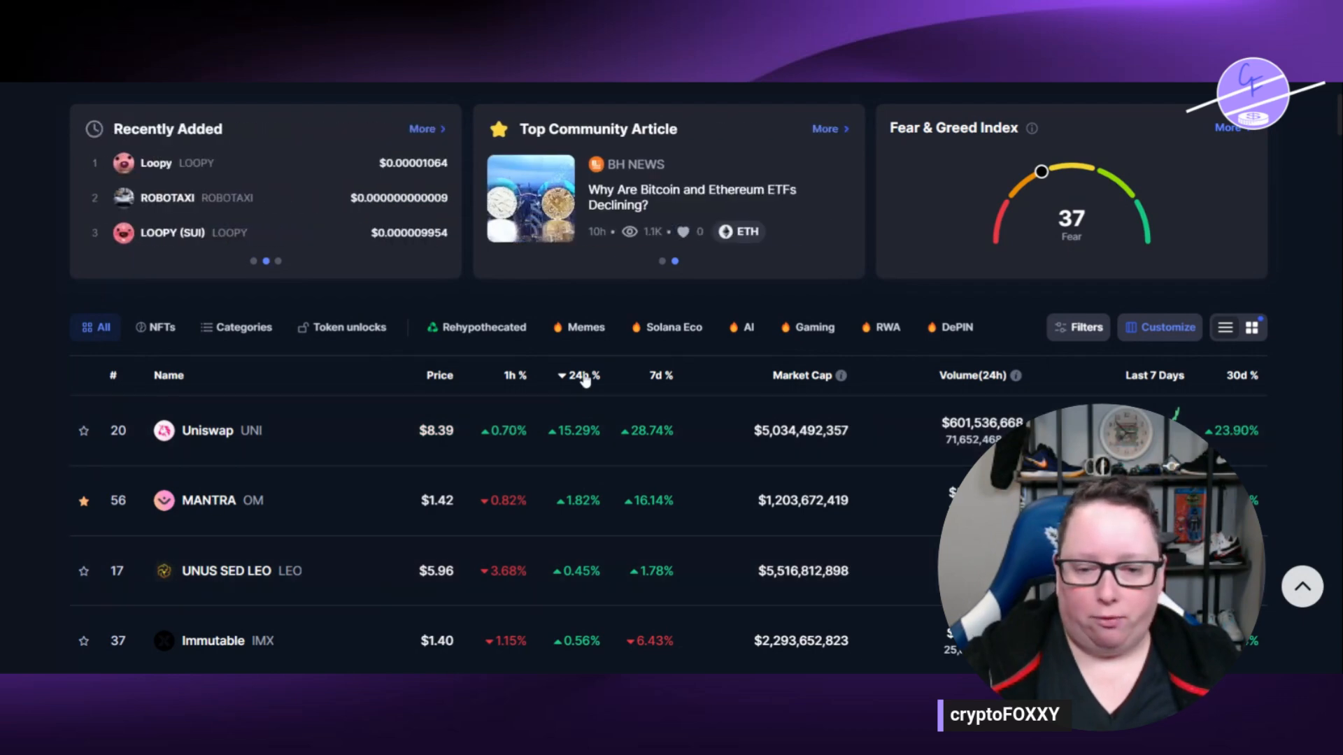
pyautogui.scroll(-3)
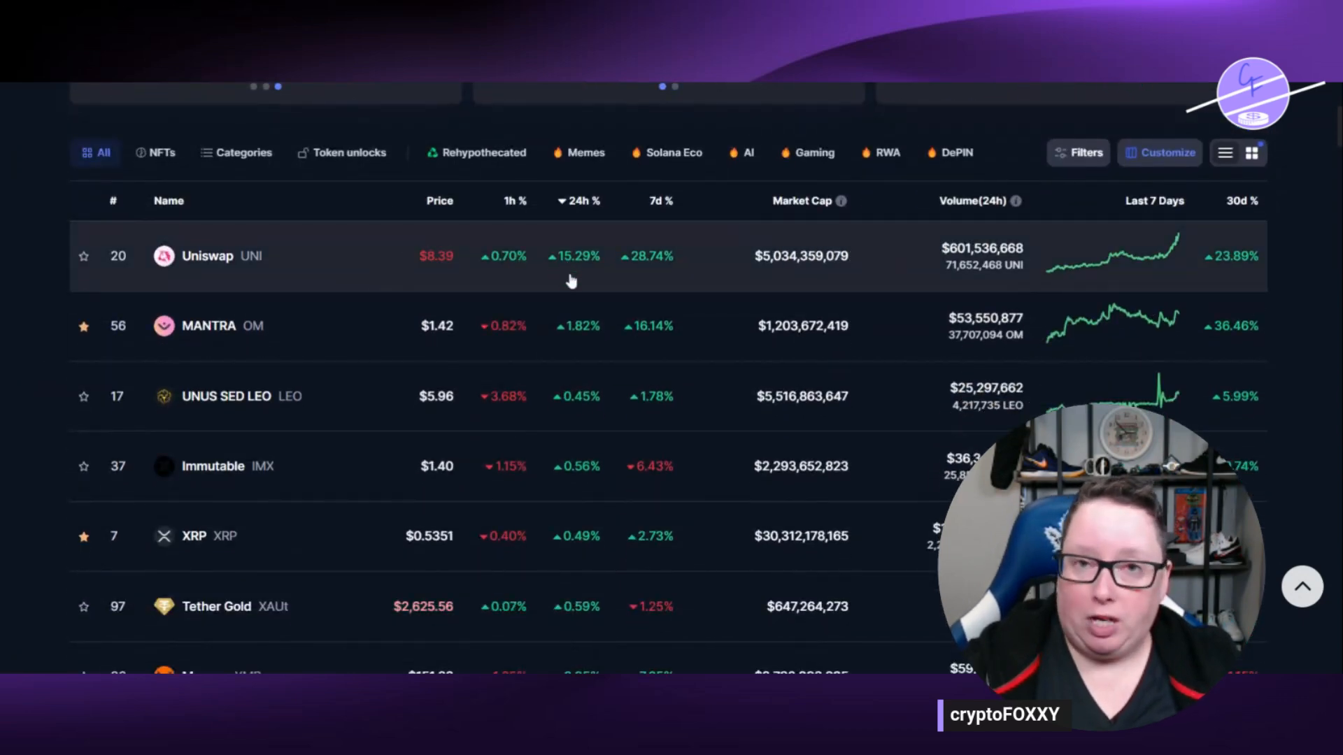
pyautogui.moveTo(495, 463)
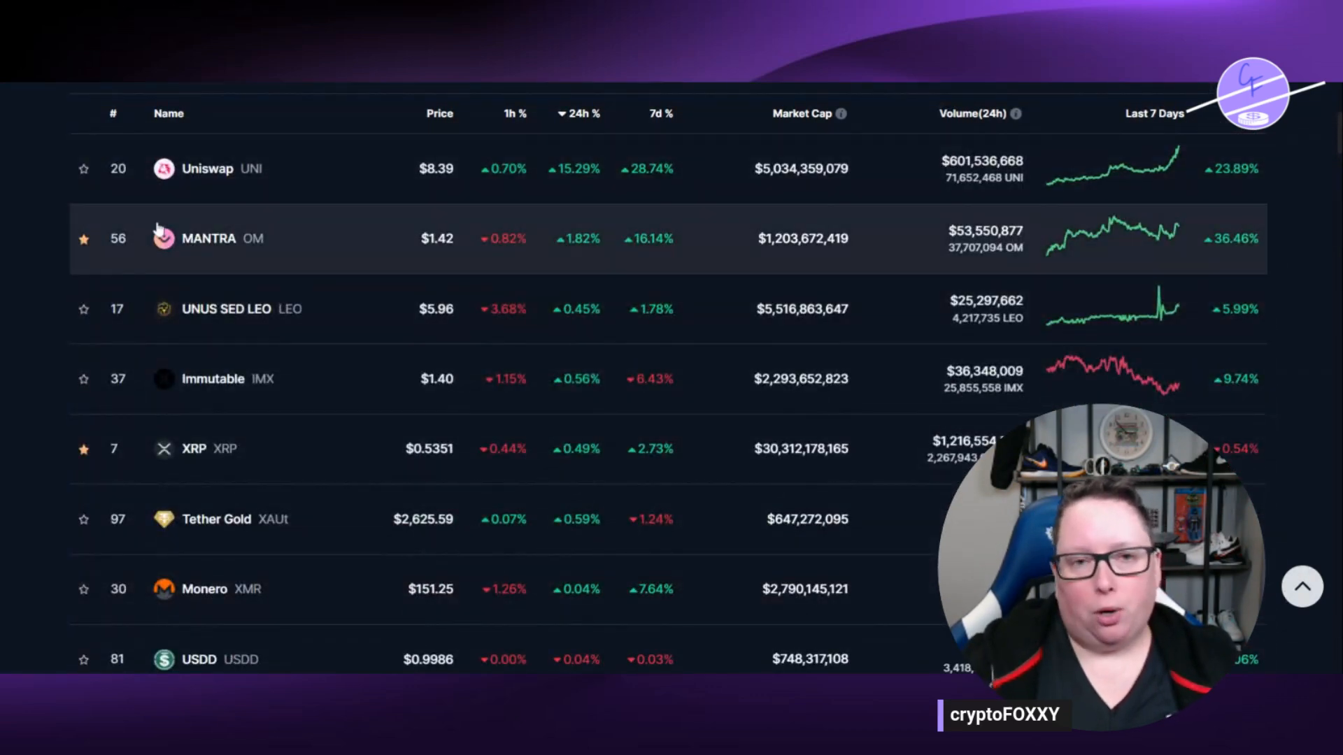
pyautogui.moveTo(230, 88)
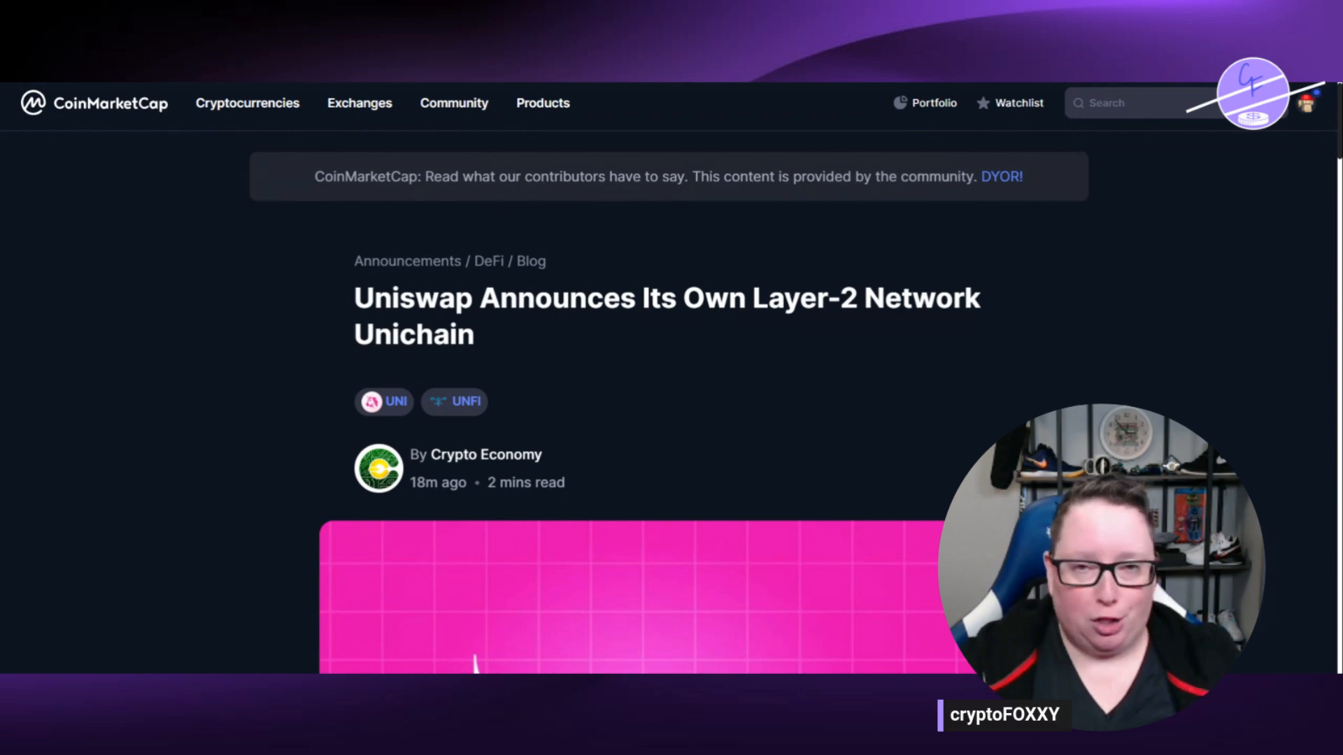
pyautogui.scroll(-3)
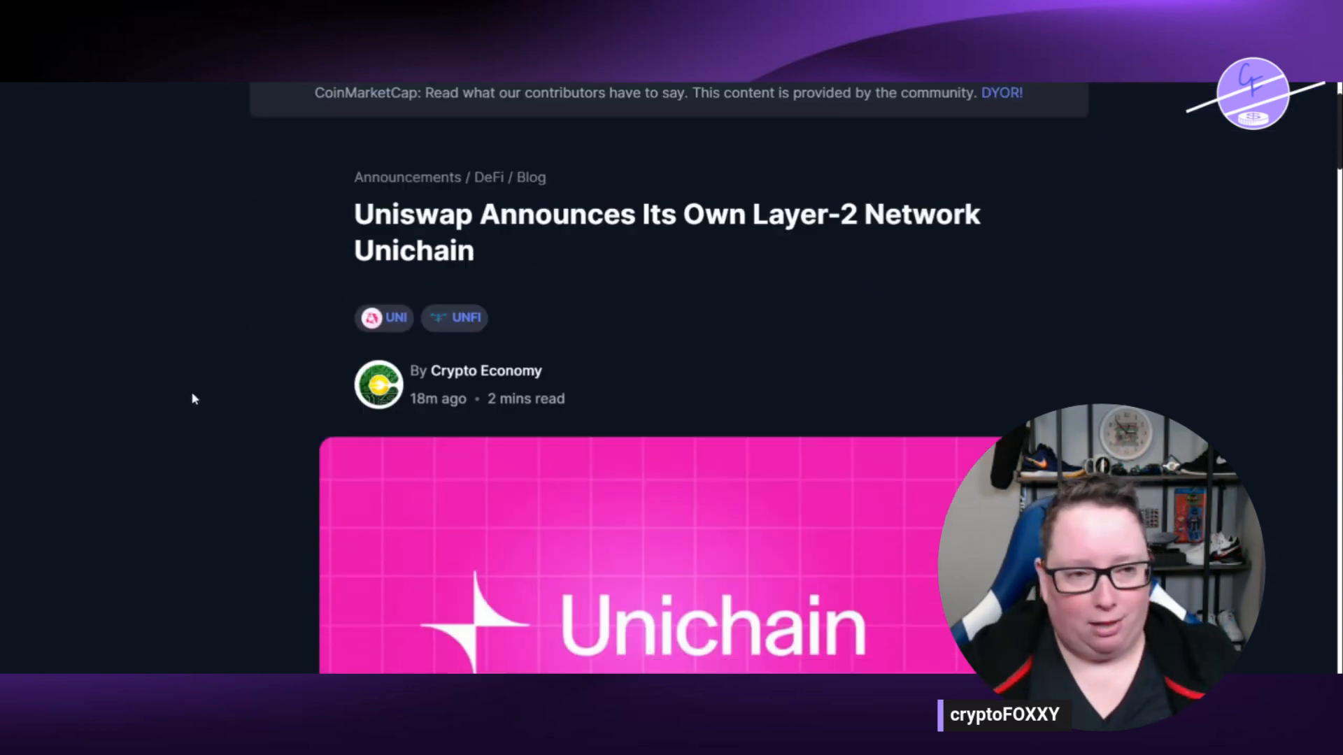
pyautogui.scroll(-3)
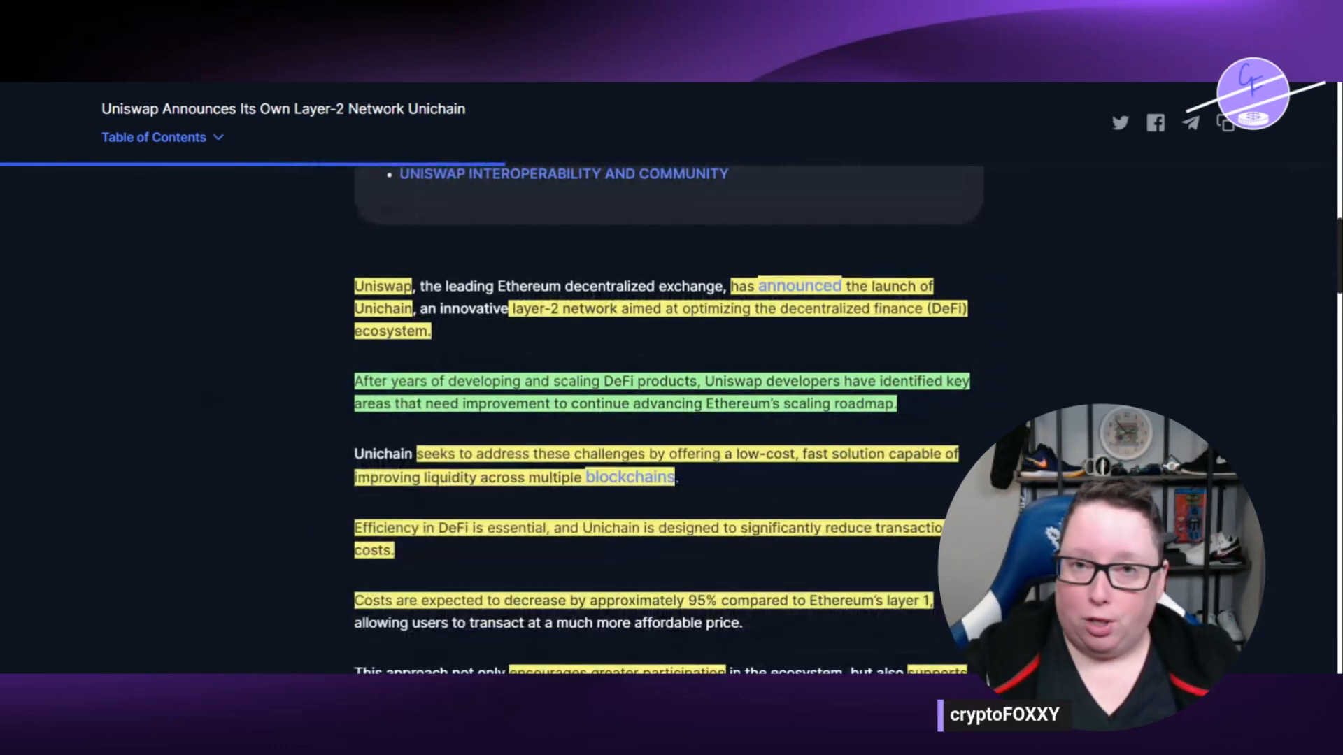
pyautogui.scroll(-3)
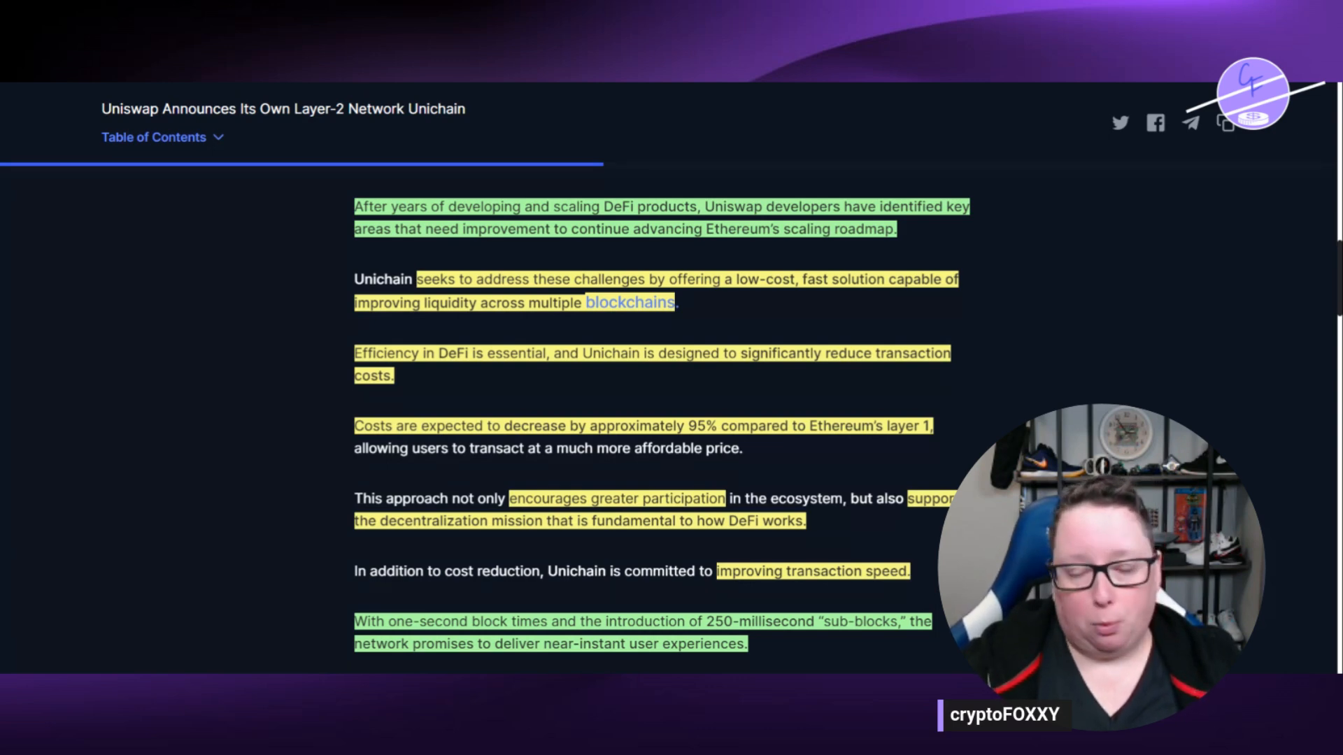
pyautogui.scroll(-3)
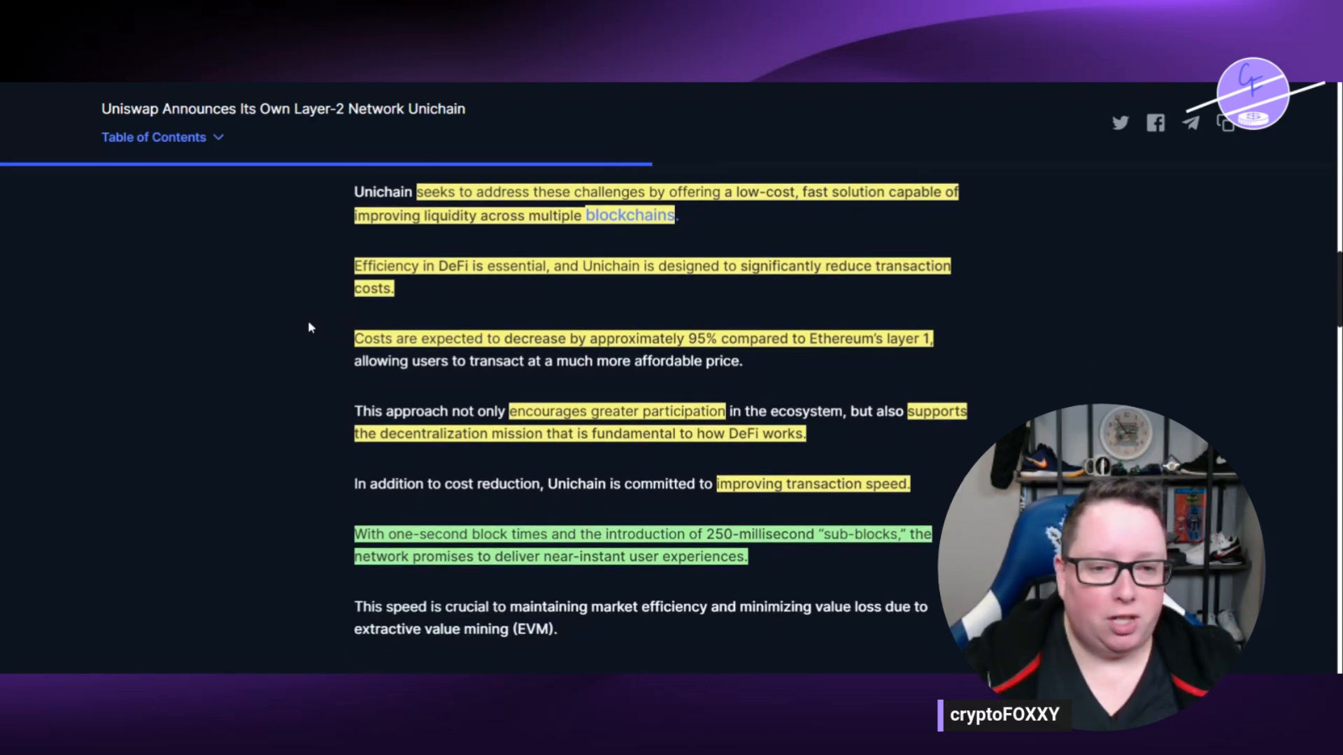
pyautogui.moveTo(318, 344)
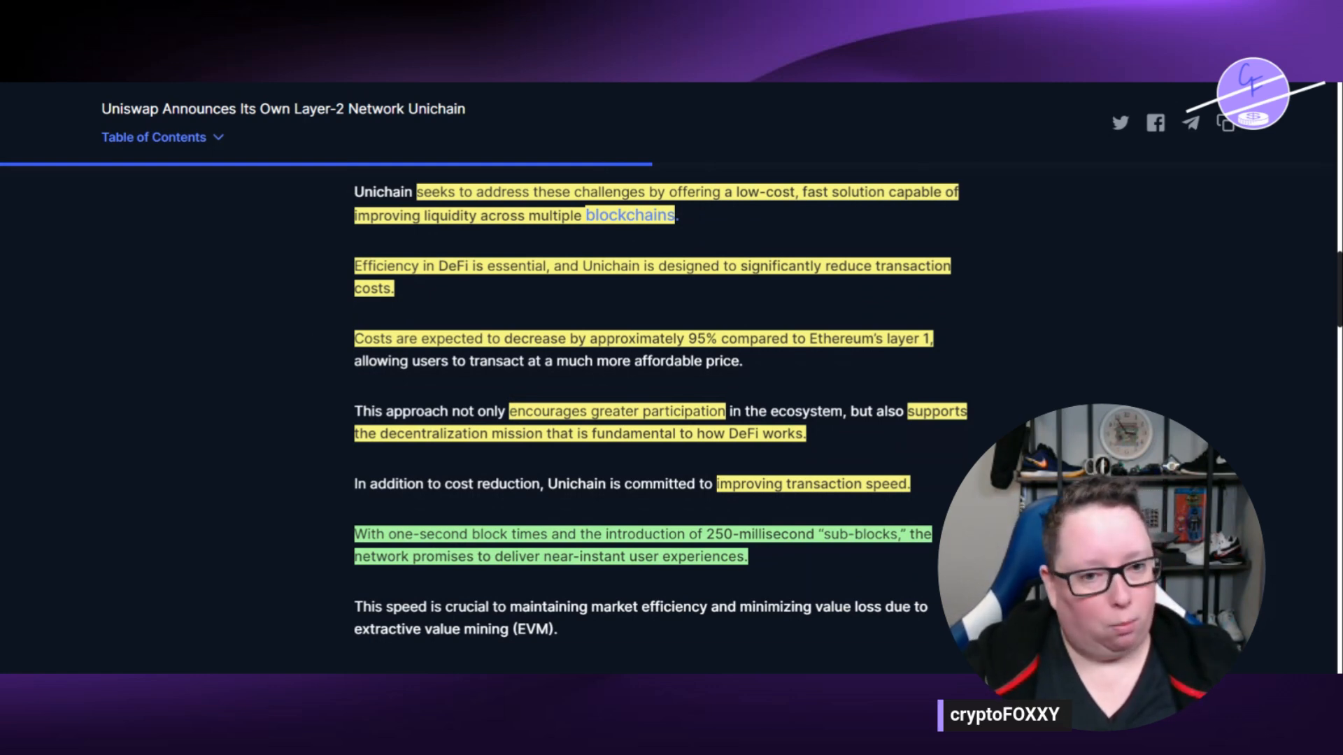
pyautogui.scroll(-3)
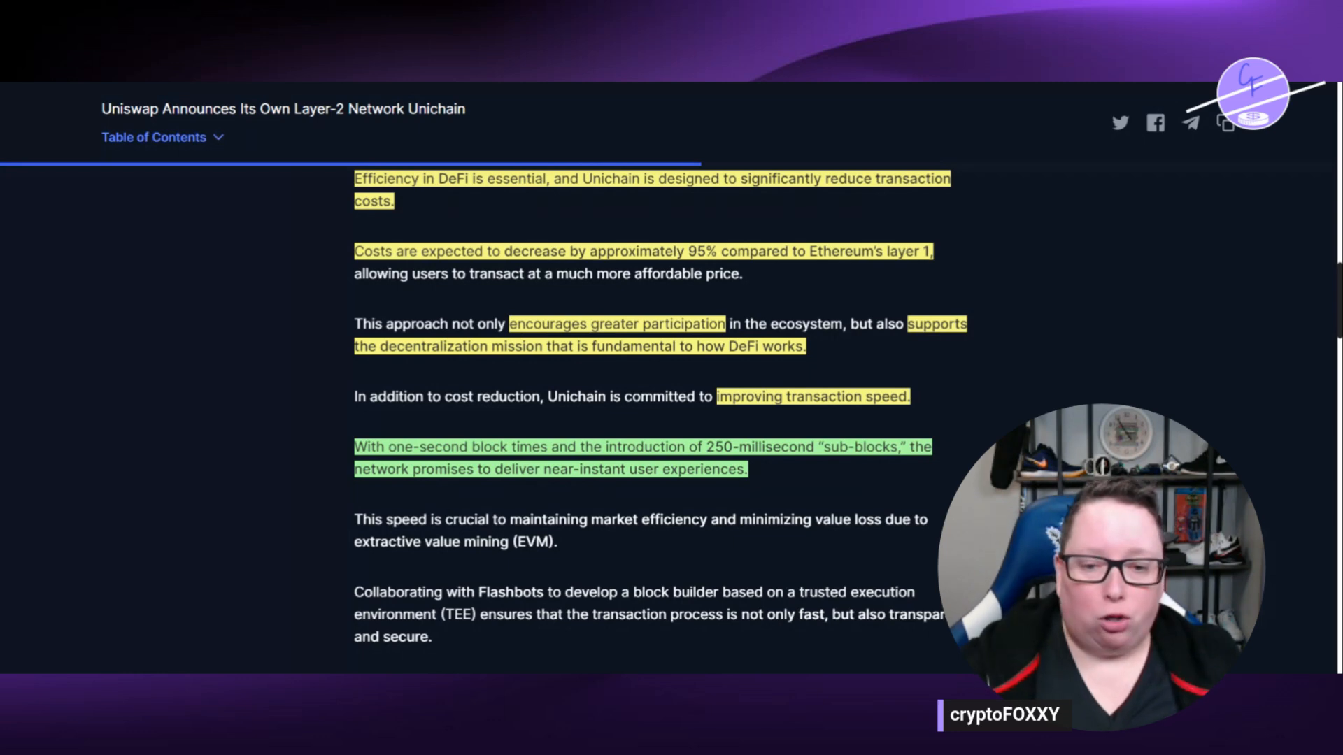
pyautogui.scroll(-3)
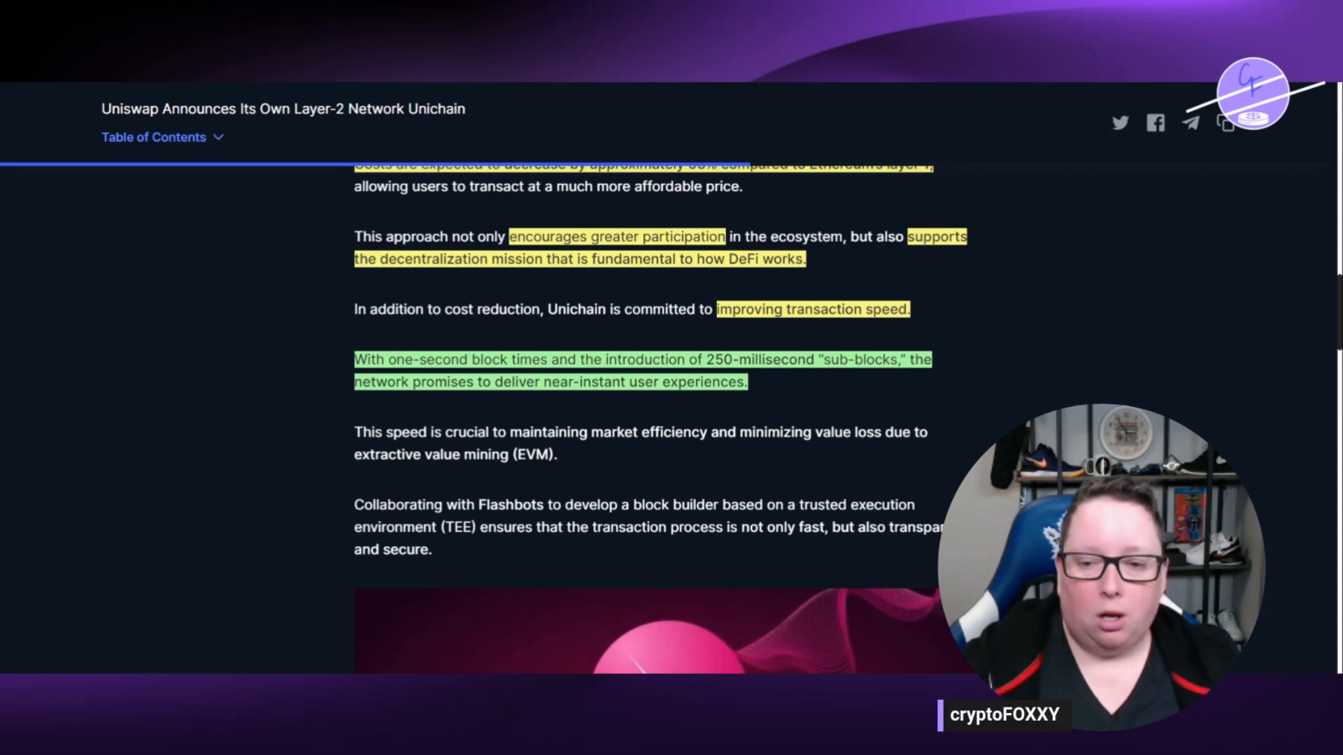
pyautogui.scroll(-3)
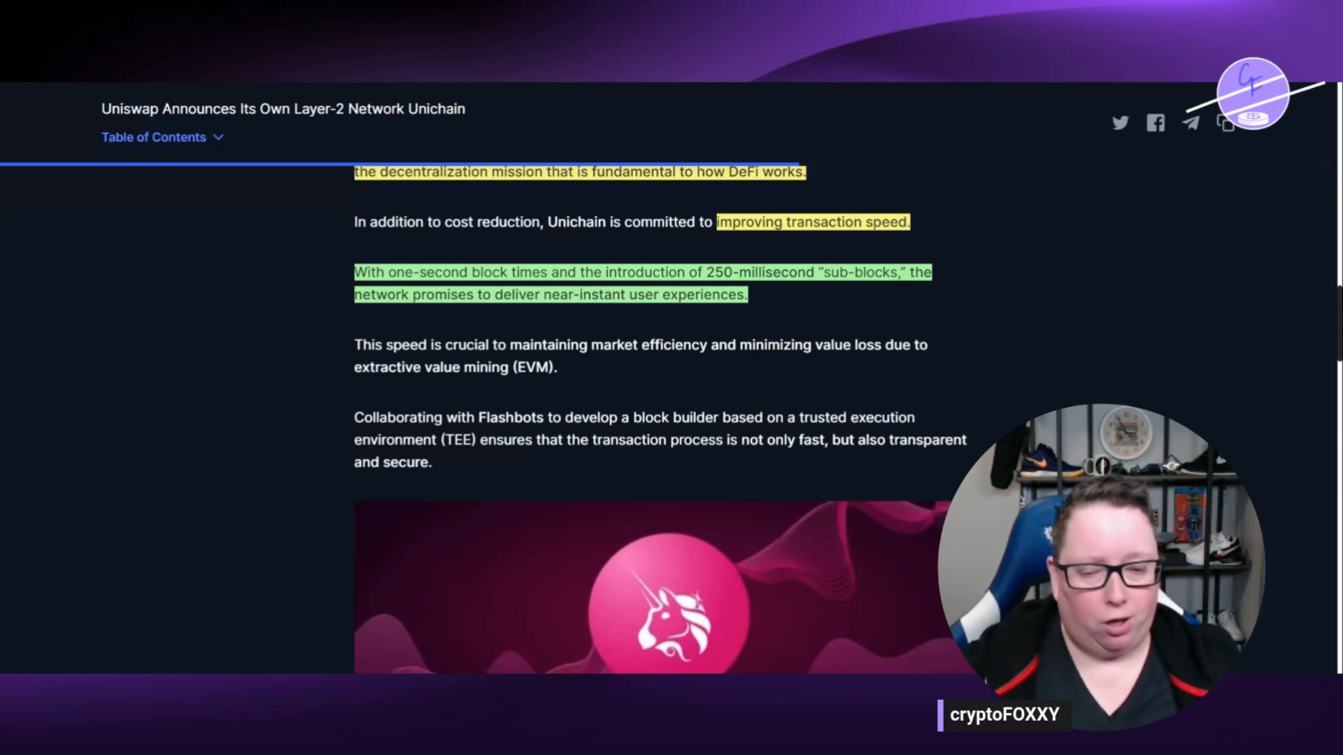
pyautogui.scroll(-3)
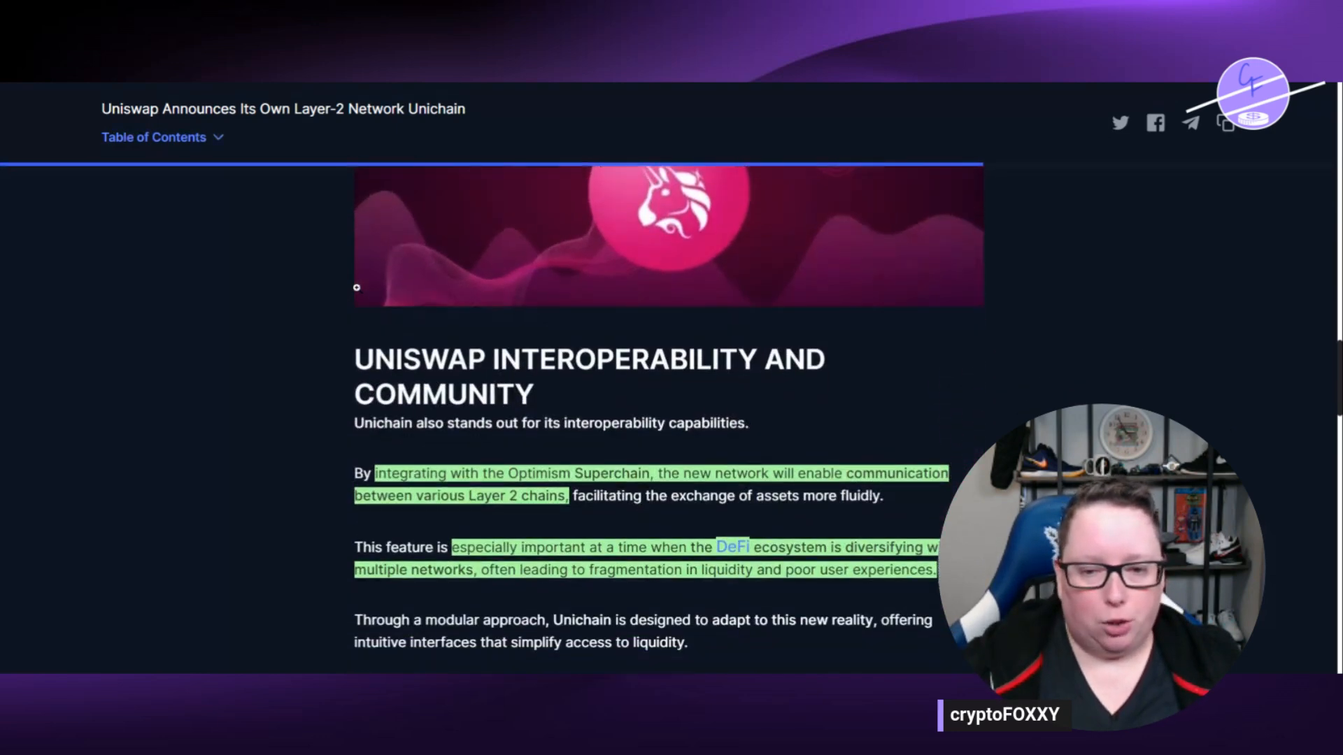
pyautogui.scroll(-3)
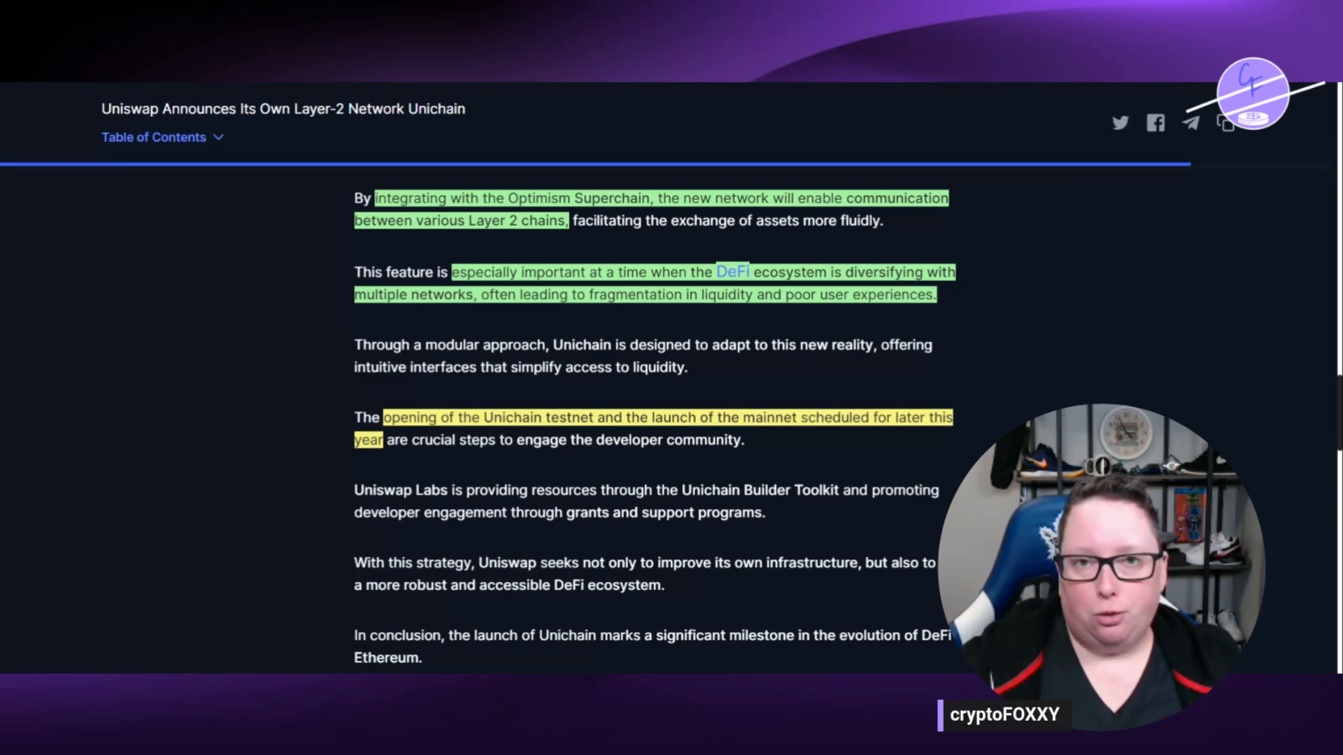
pyautogui.scroll(-3)
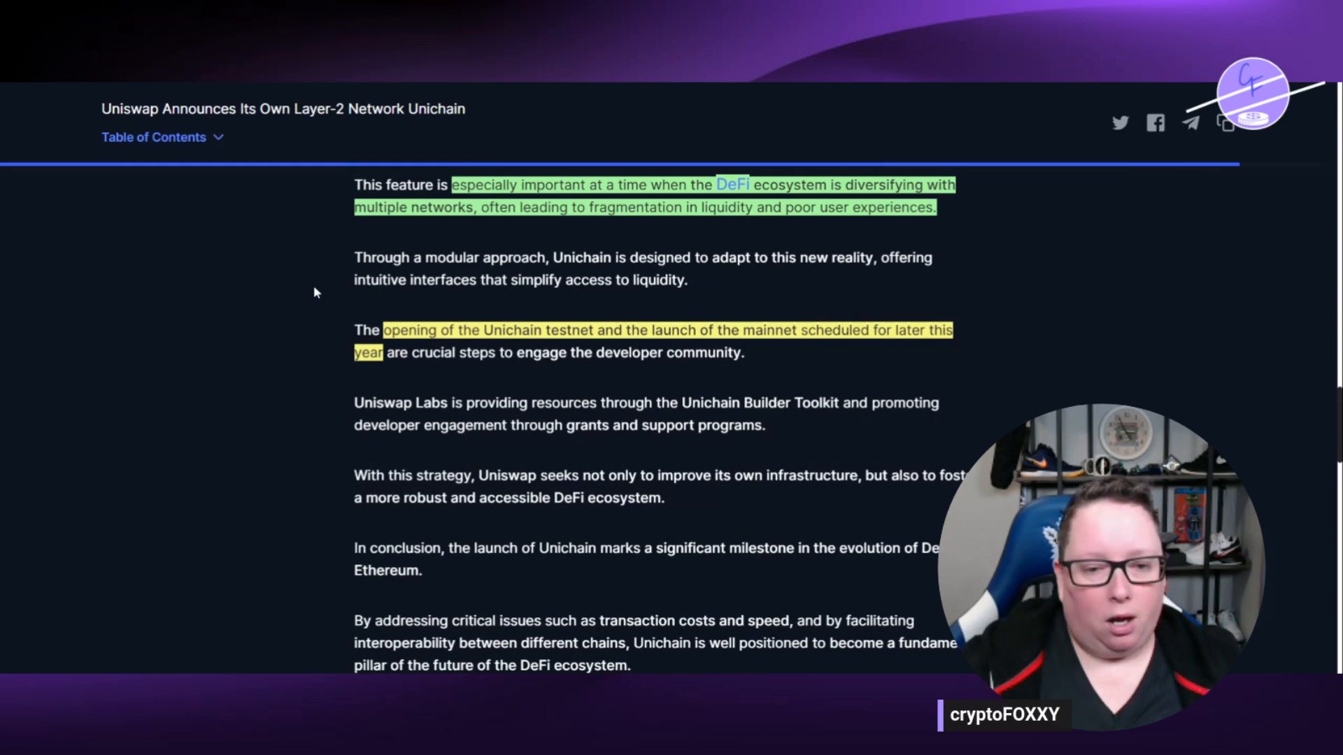
pyautogui.scroll(-3)
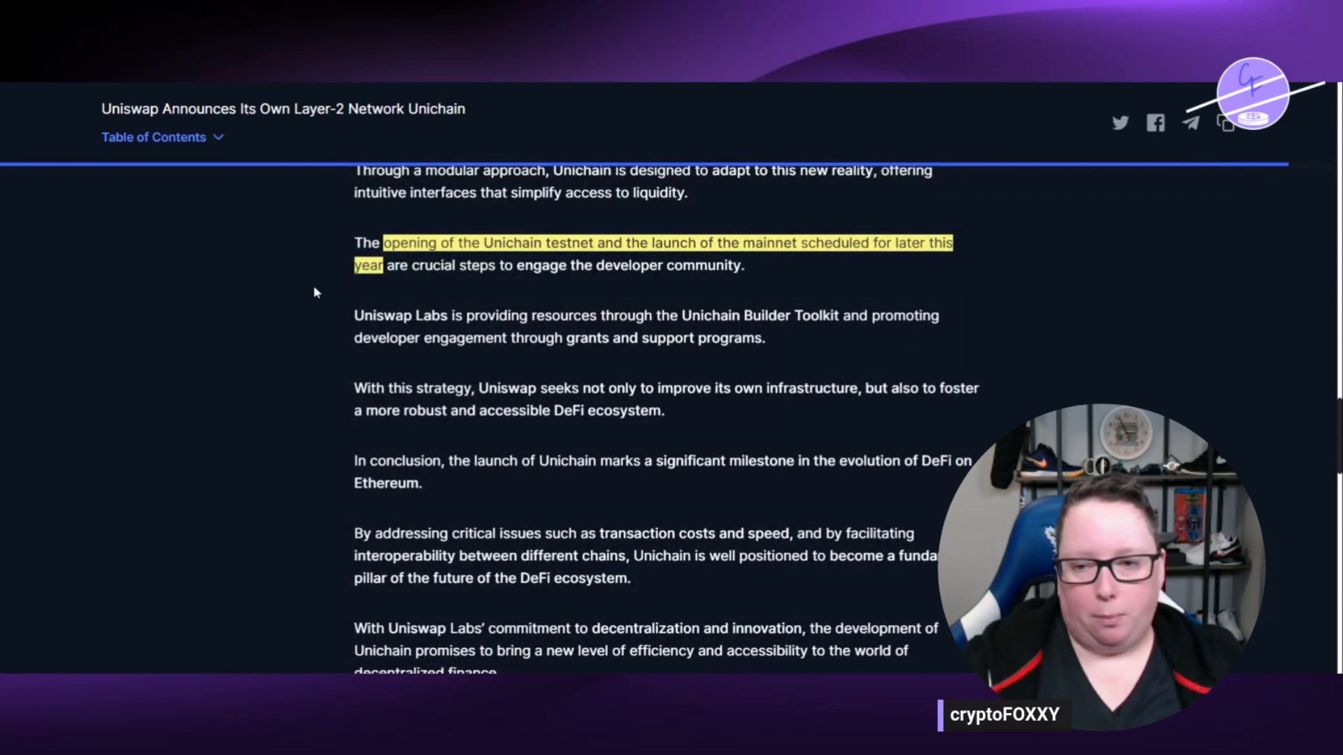